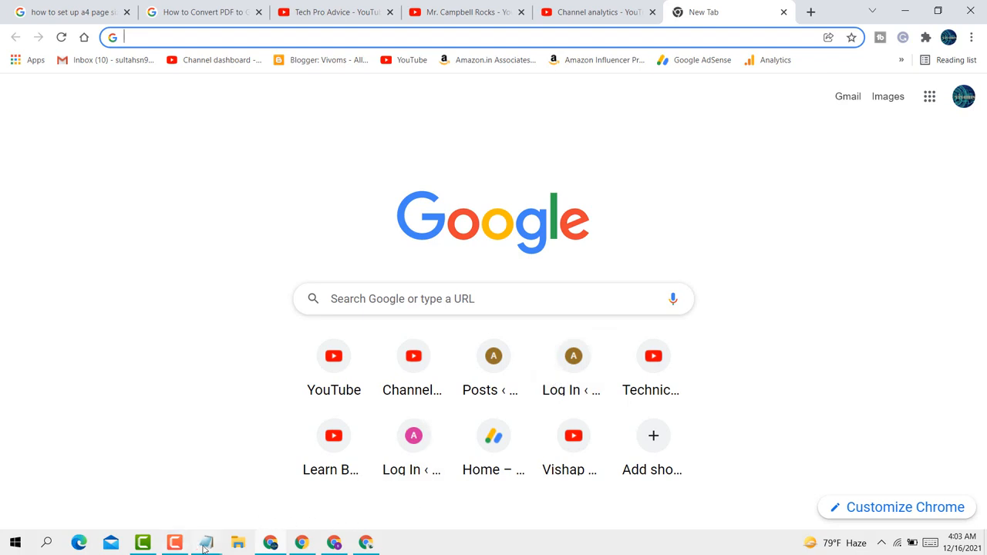
Bring the Notepad note about Chrome's print shortcut in front of the new tab
left_click(205, 543)
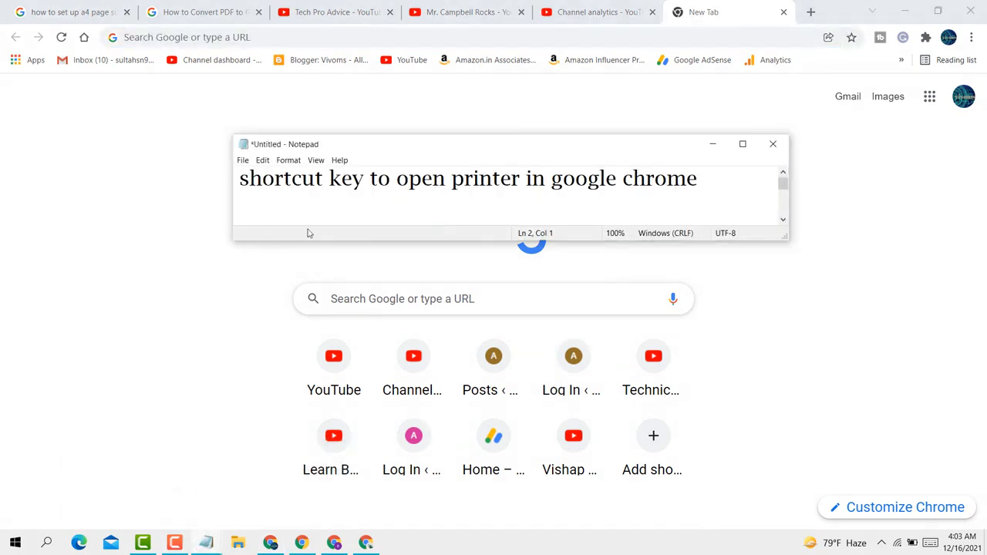
key("Return")
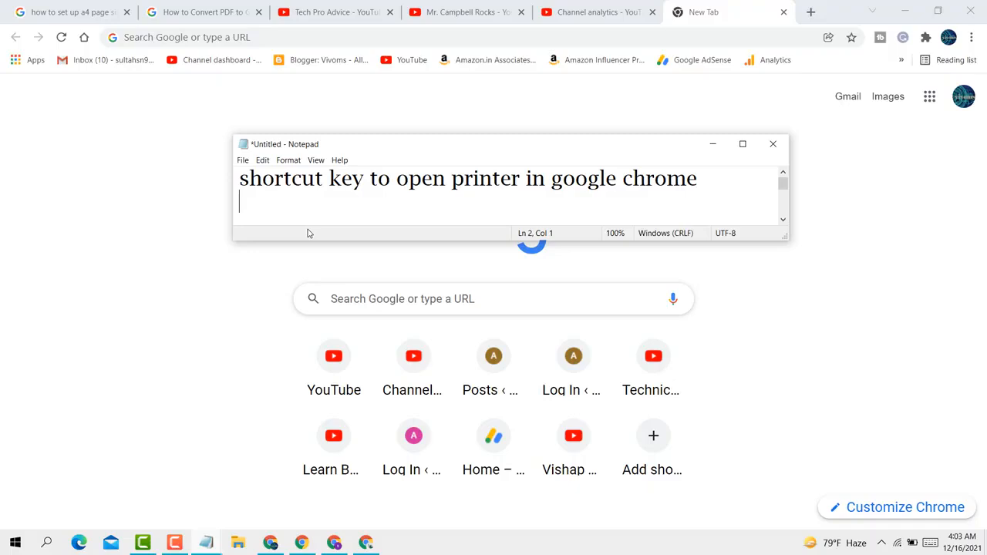
mouse_move(863, 108)
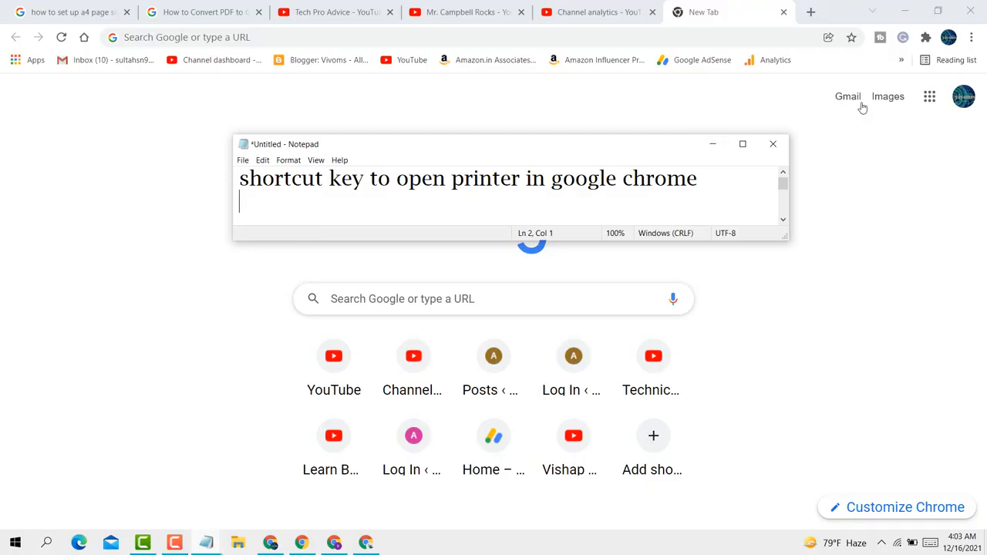
Launch Google Docs from the Google apps grid, landing on the recent documents list
left_click(929, 95)
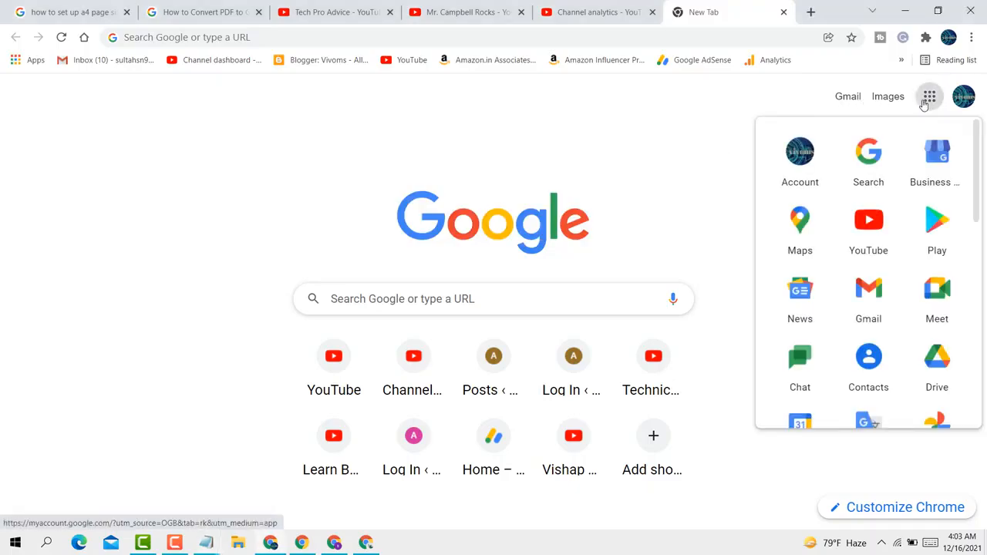
scroll("down", 3)
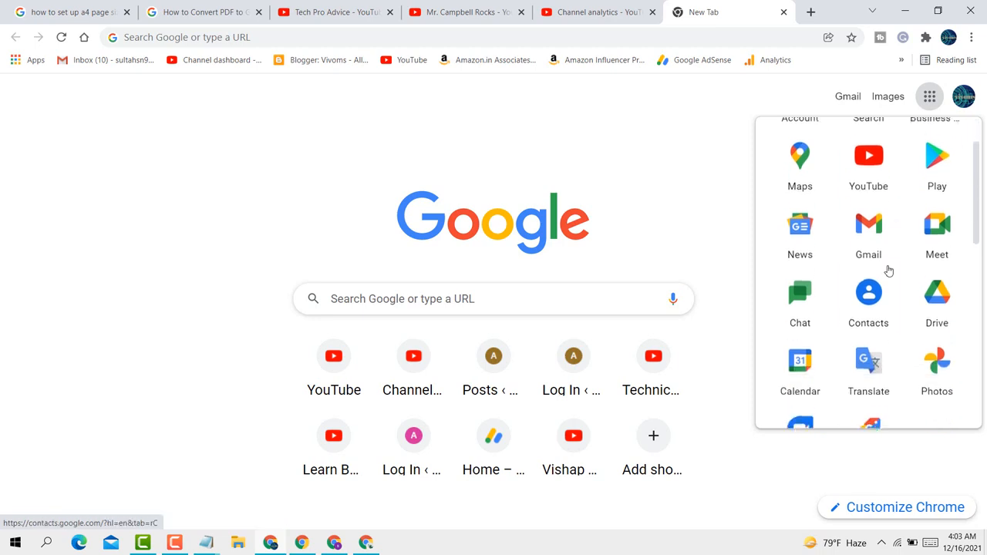
scroll("down", 3)
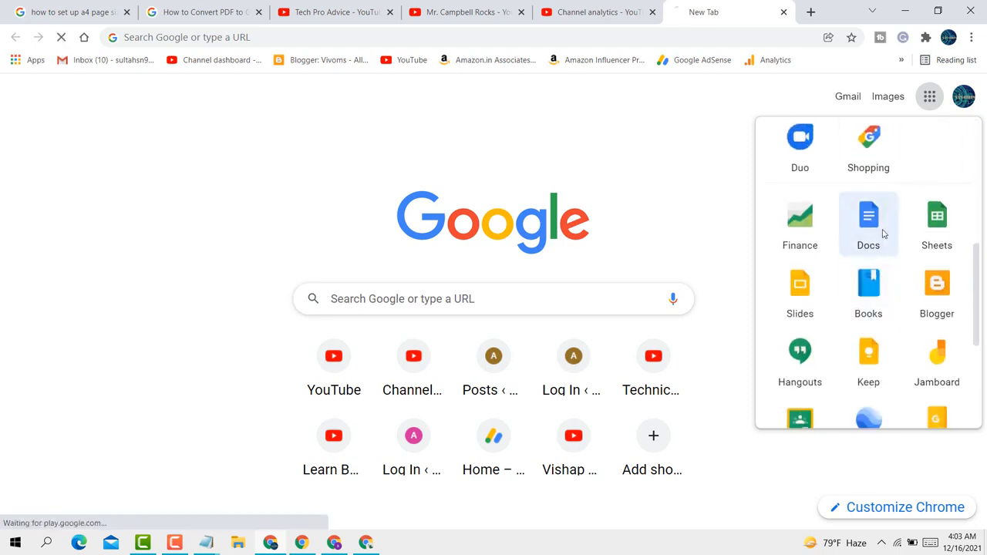
left_click(868, 219)
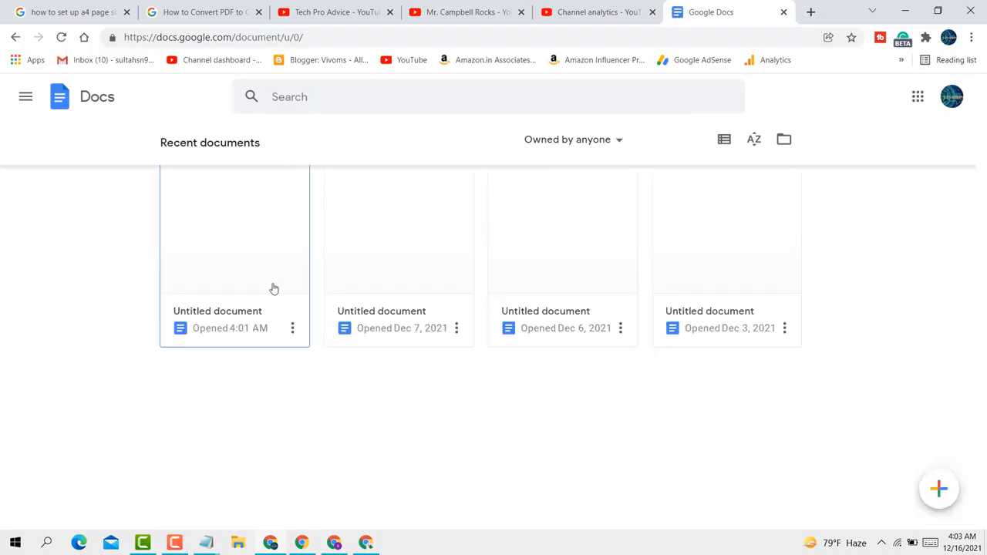
Open the latest Untitled document and place the cursor in its heading
left_click(234, 231)
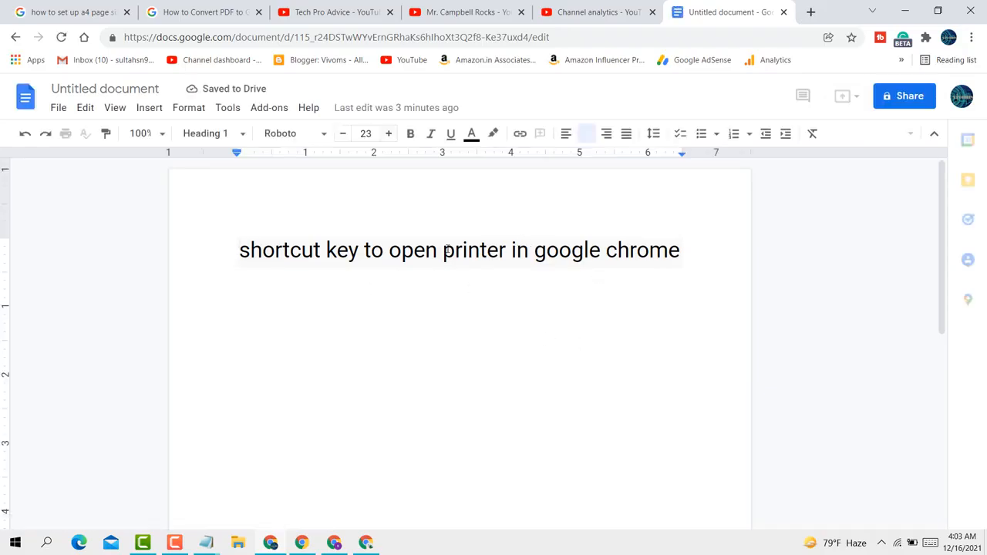
left_click(802, 95)
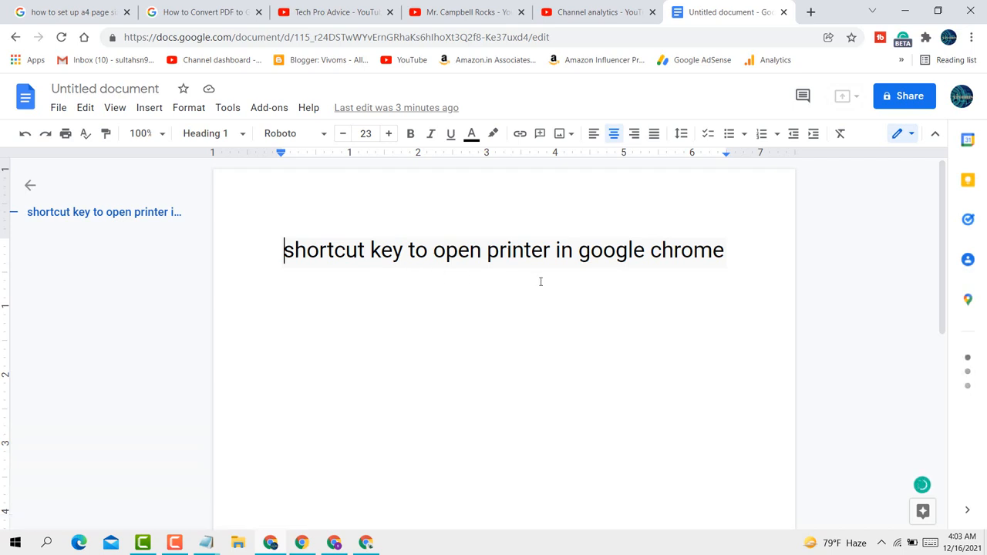
mouse_move(613, 401)
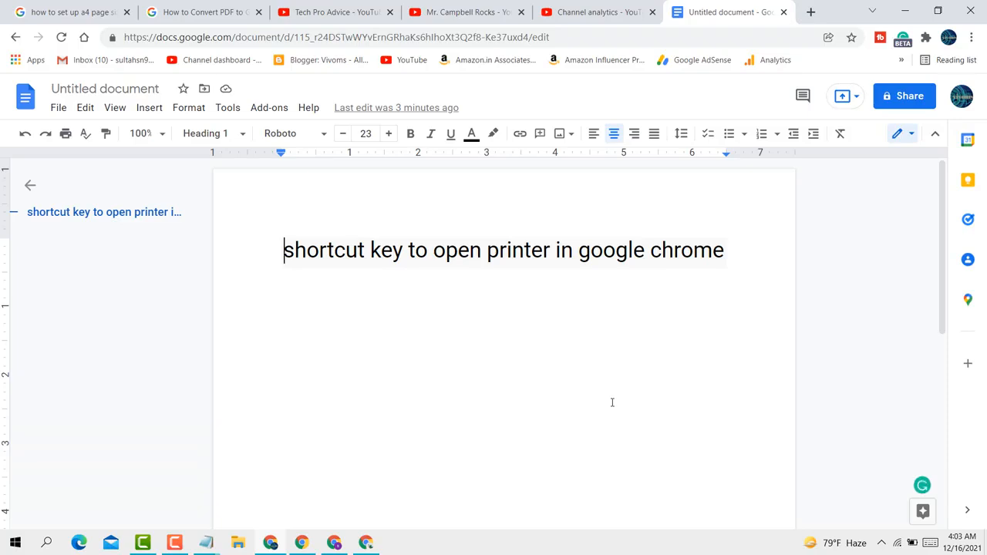
Bring up Chrome's print dialog with Ctrl+P and review the Pages and Color choices
key("ctrl+p")
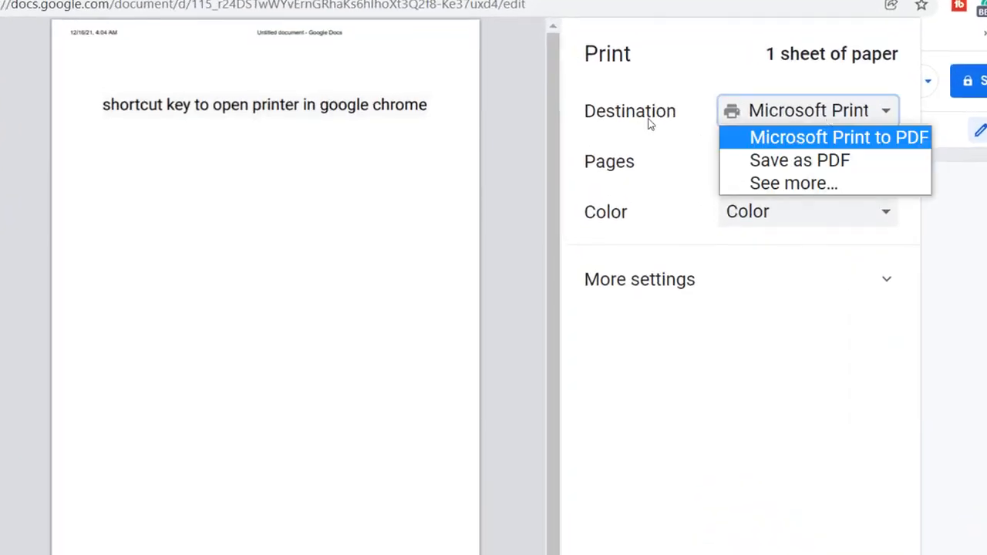
mouse_move(803, 161)
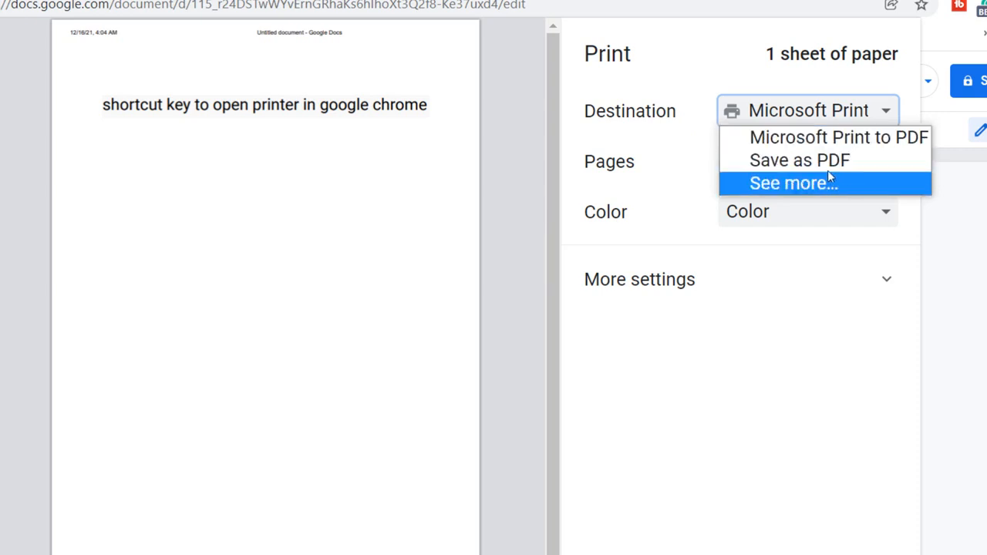
mouse_move(838, 137)
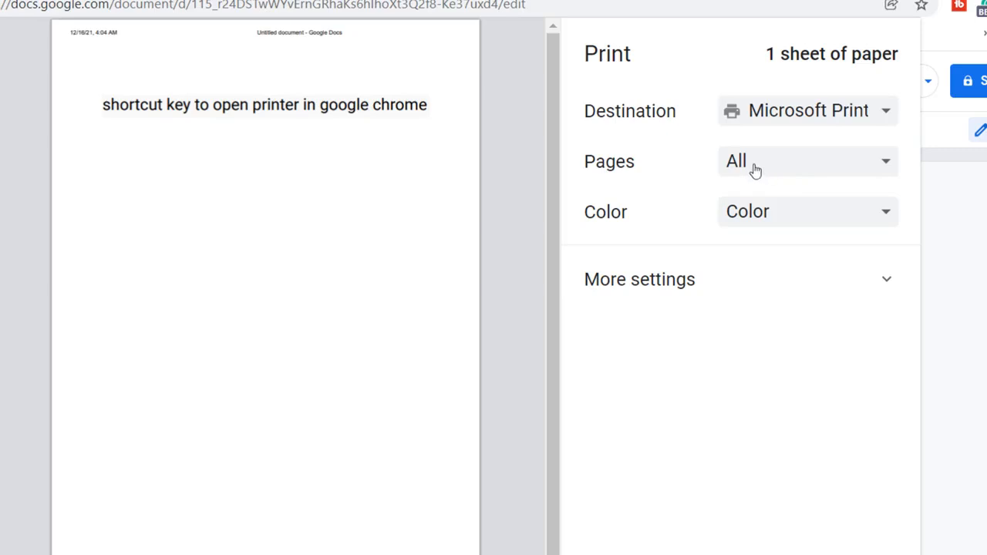
left_click(808, 162)
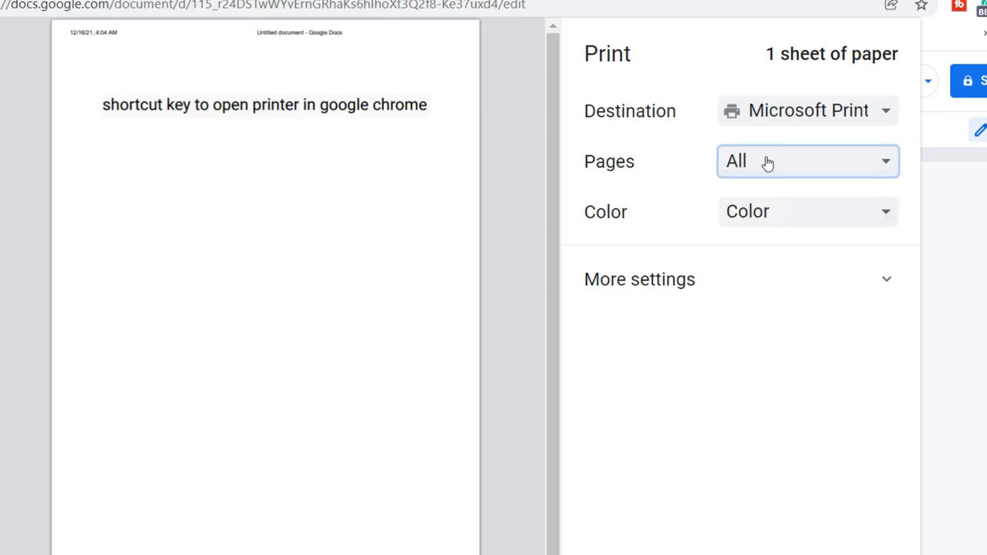
left_click(807, 212)
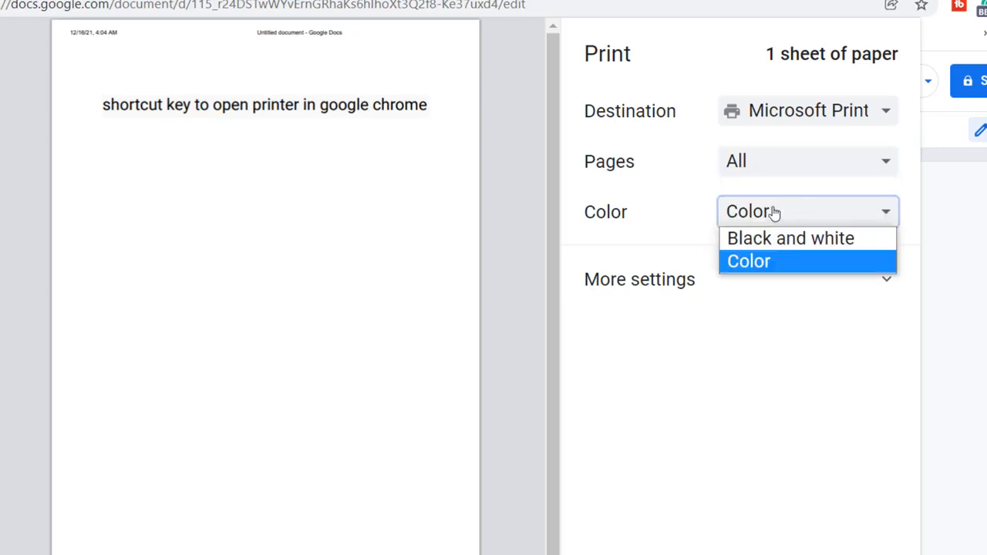
mouse_move(790, 238)
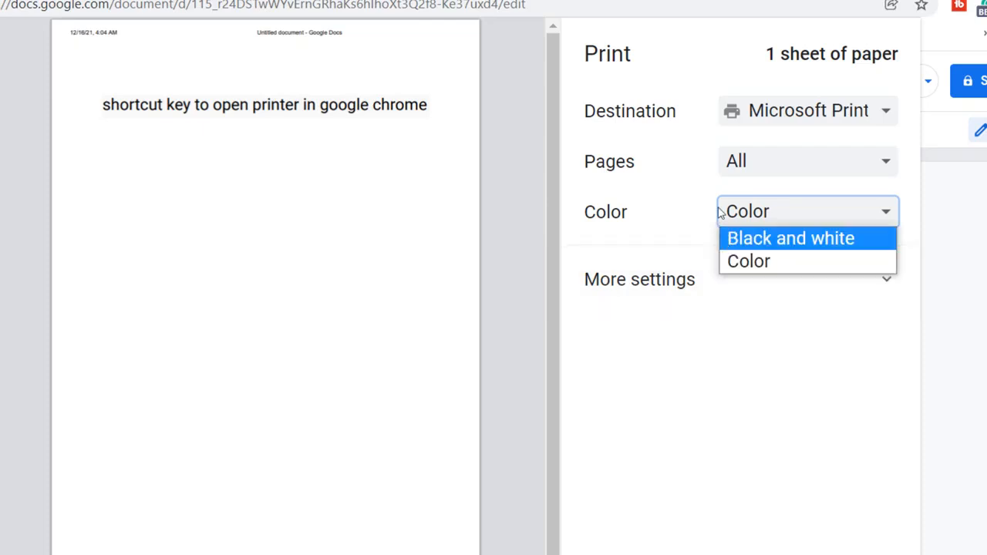
Expand More settings and review the pages-per-sheet and margin options
left_click(747, 261)
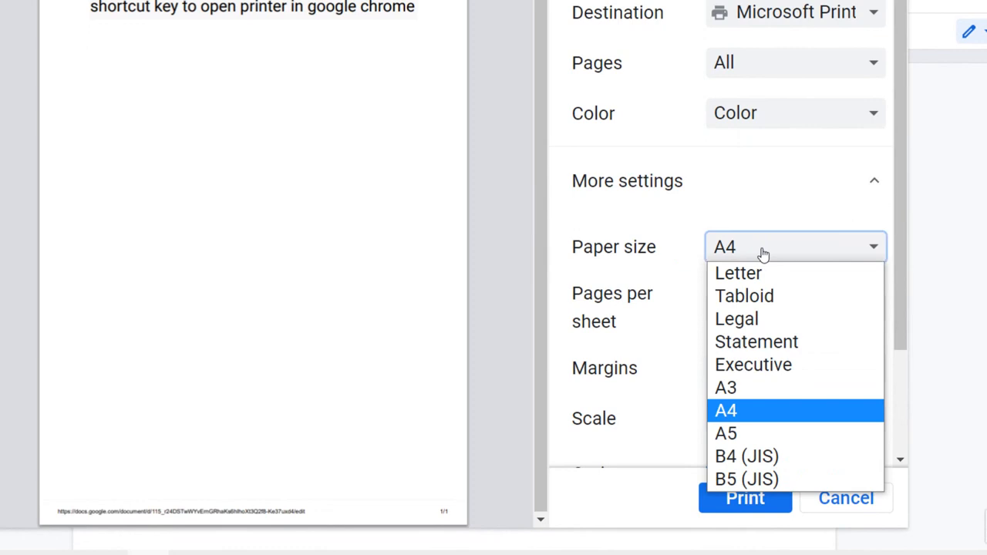
mouse_move(744, 296)
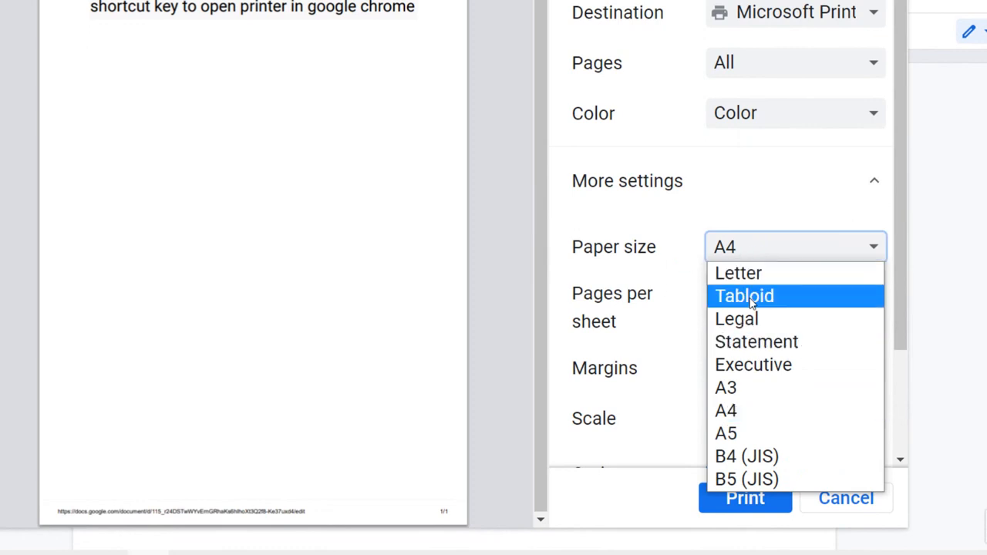
mouse_move(764, 440)
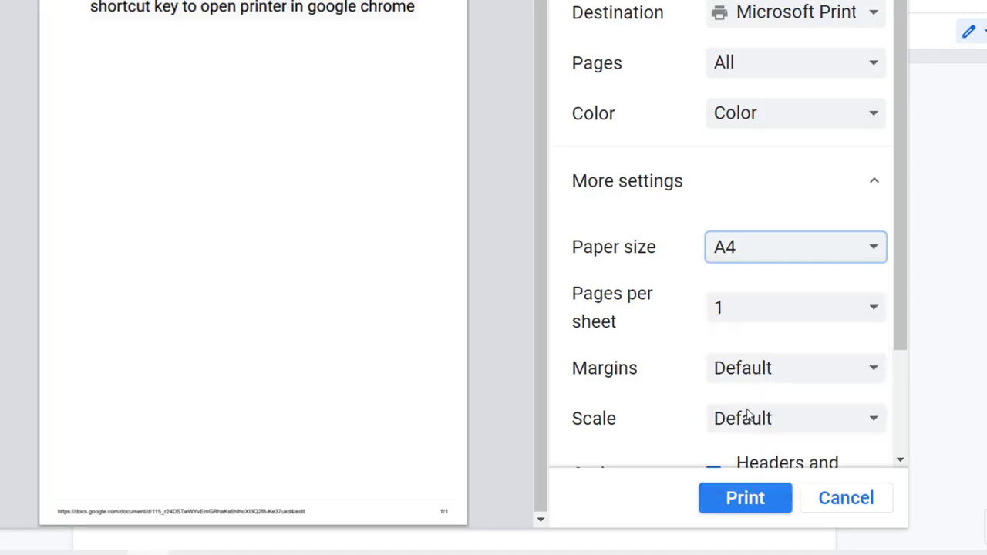
left_click(796, 307)
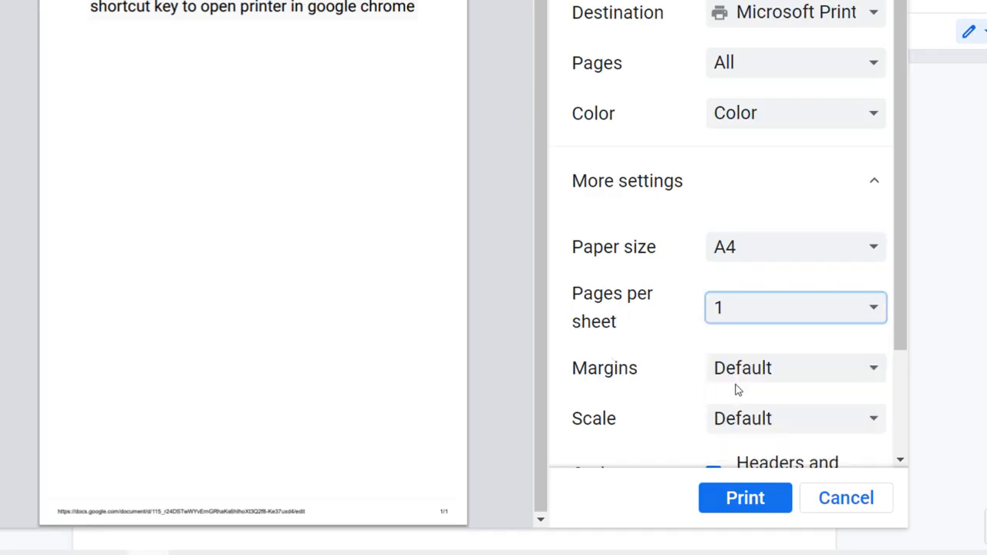
left_click(794, 367)
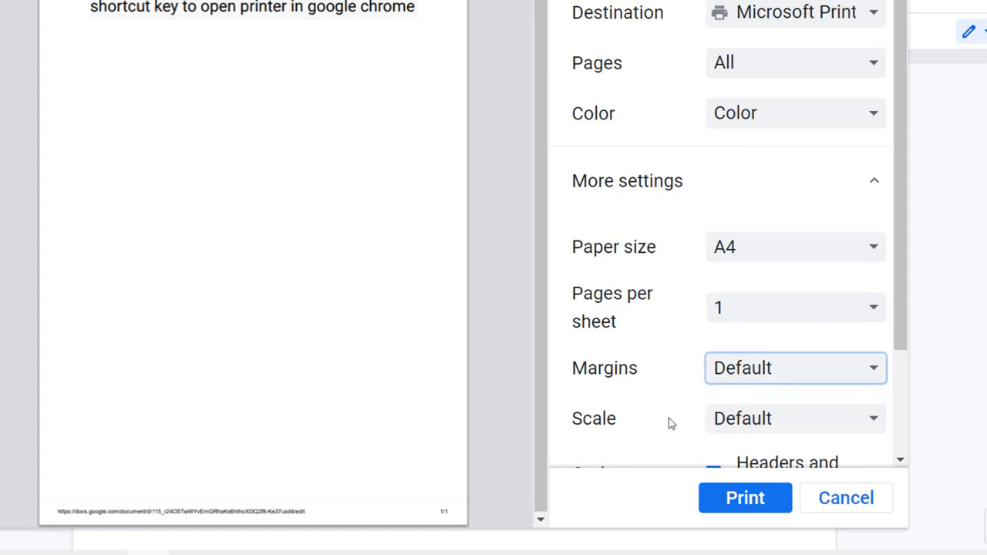
mouse_move(785, 419)
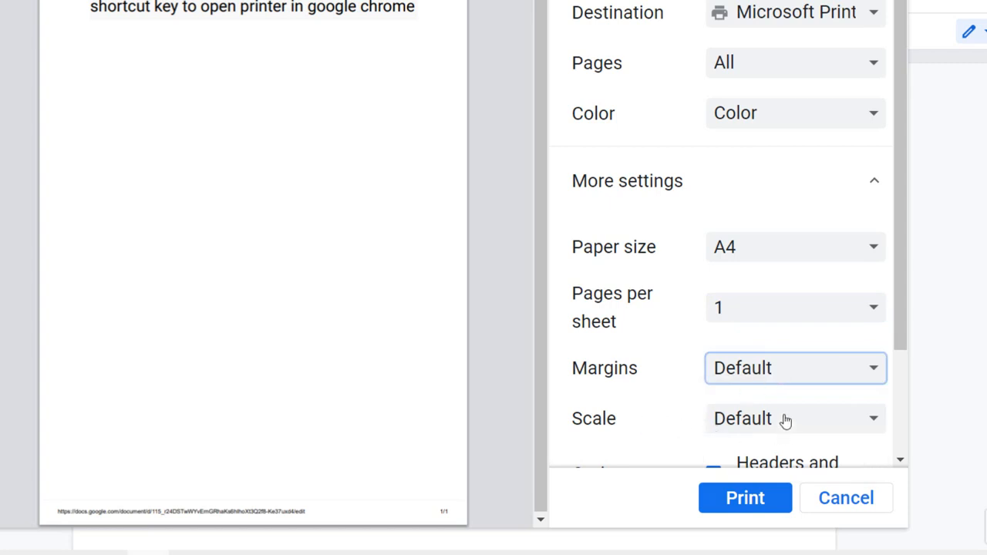
scroll("down", 3)
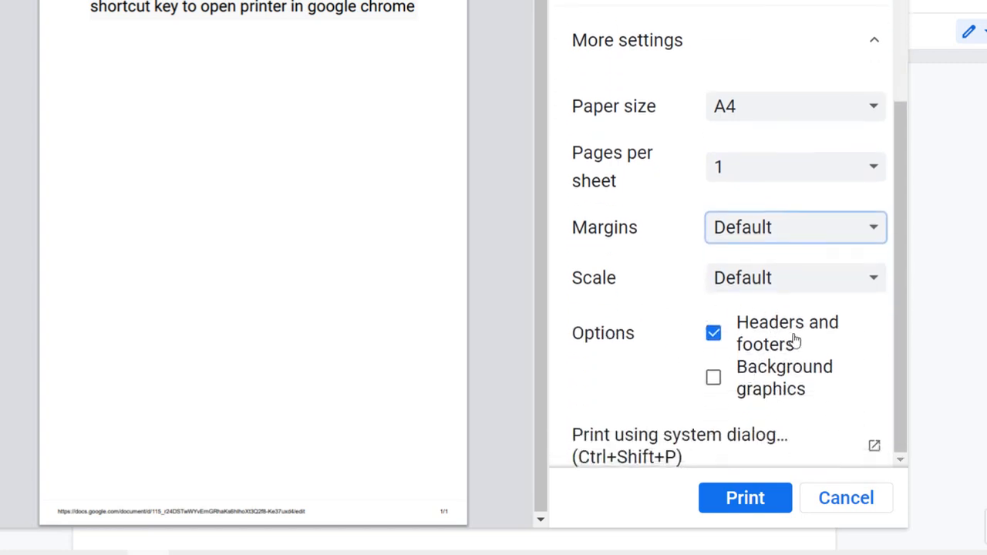
mouse_move(696, 407)
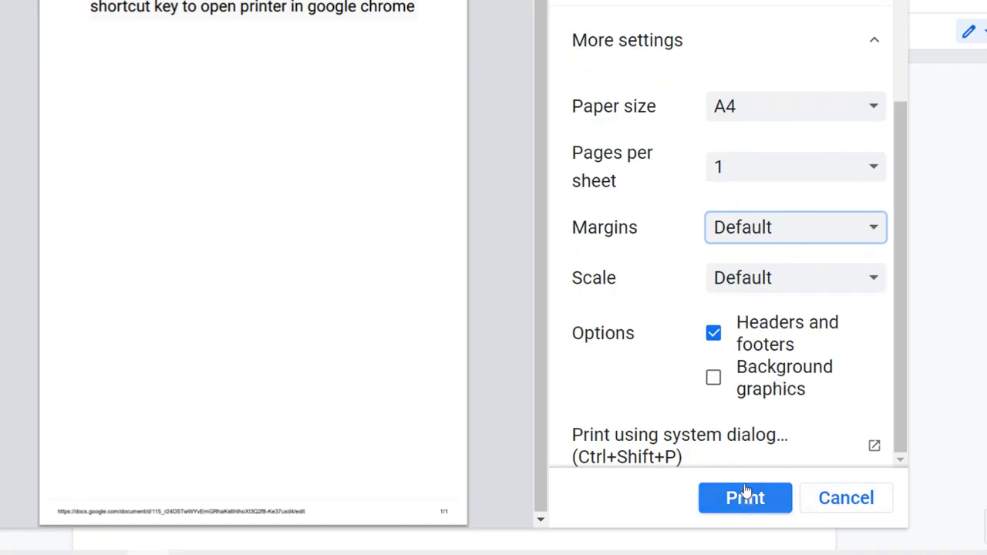
mouse_move(618, 429)
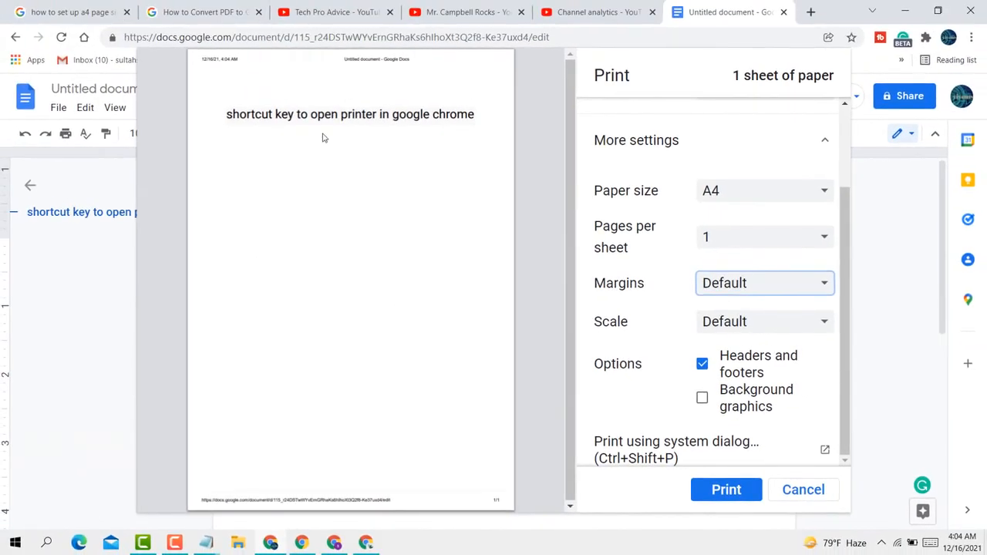
mouse_move(476, 262)
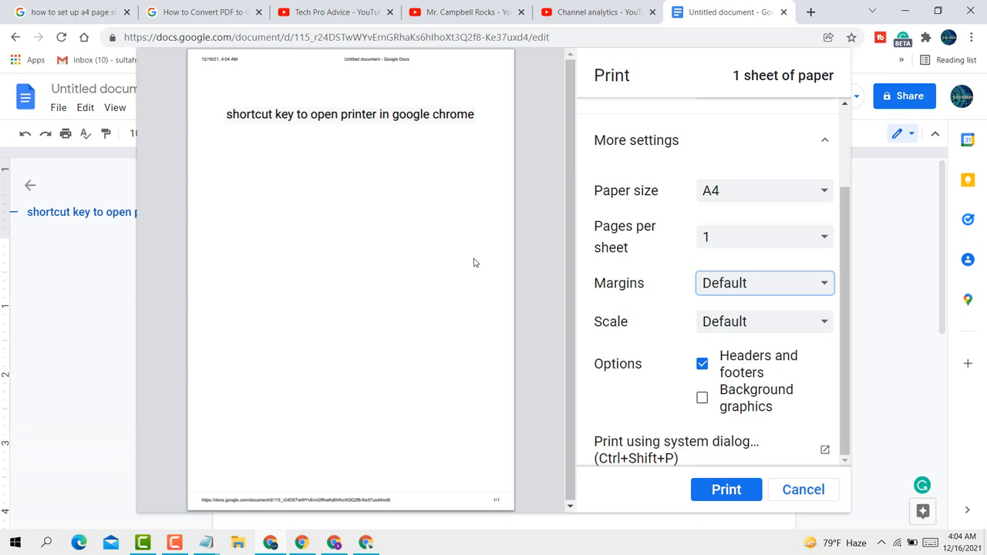
mouse_move(381, 216)
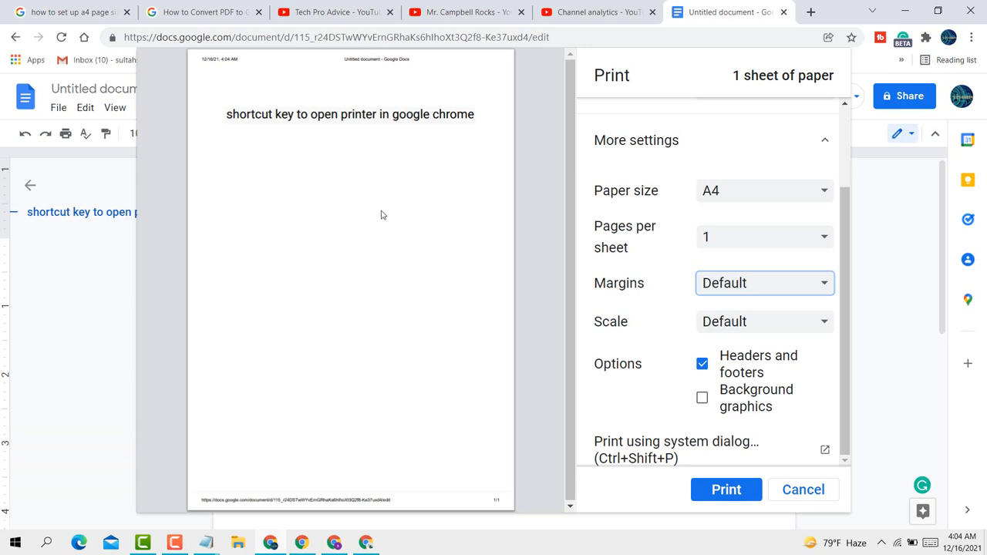
mouse_move(377, 197)
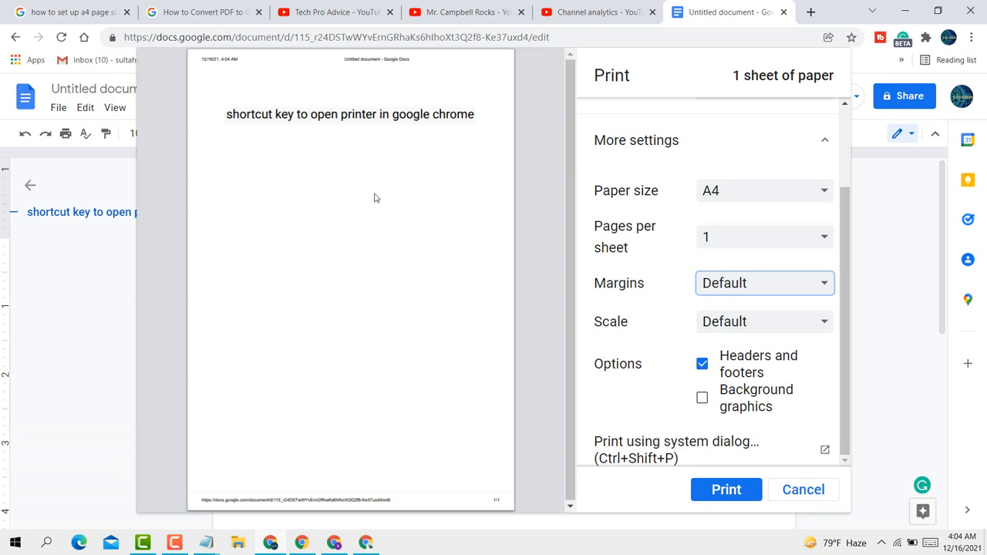